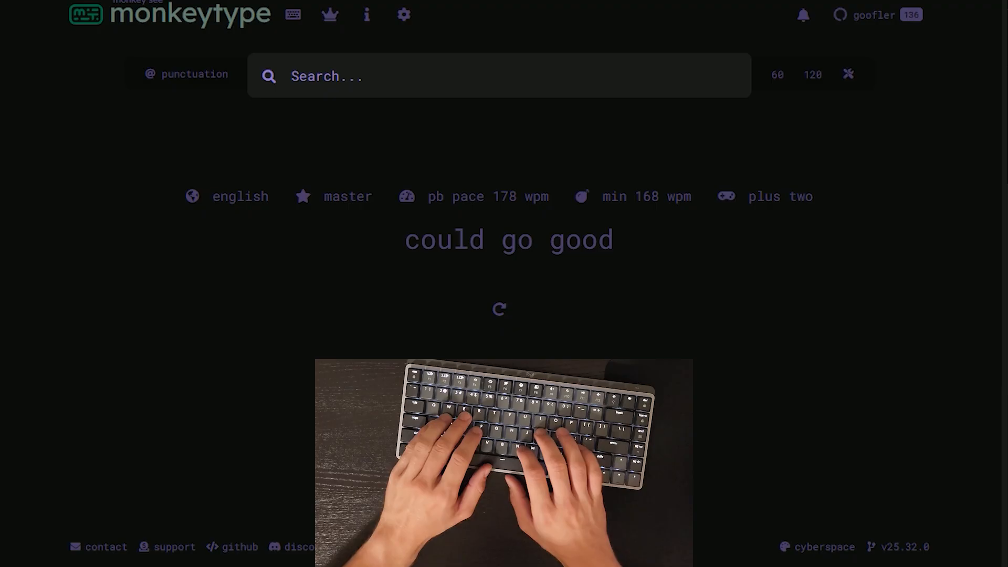
Search 'engli' in the command line and switch to the english 10k word list
{"action": "type", "text": "engli"}
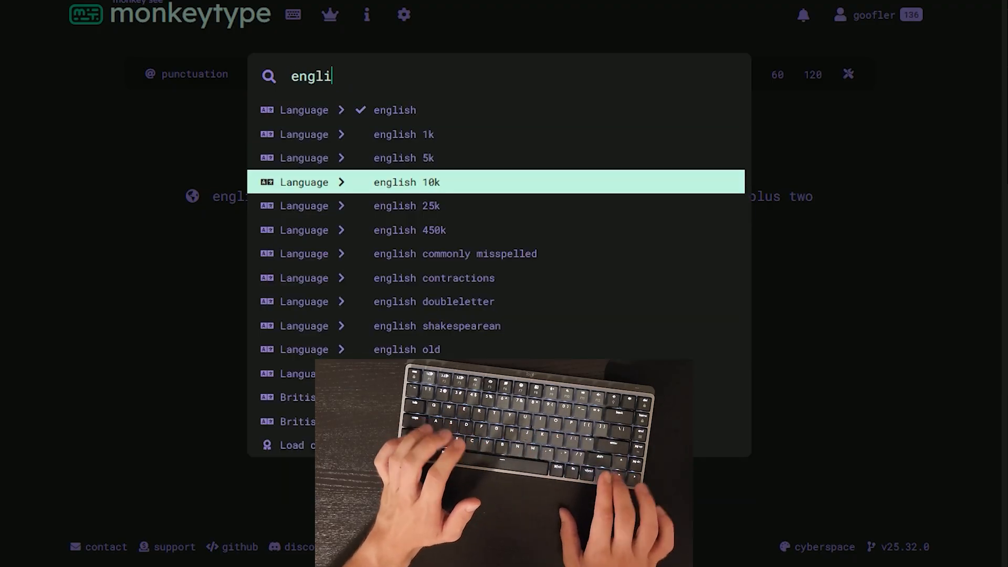
{"action": "left_click", "coordinate": [407, 182]}
{"action": "type", "text": "widge"}
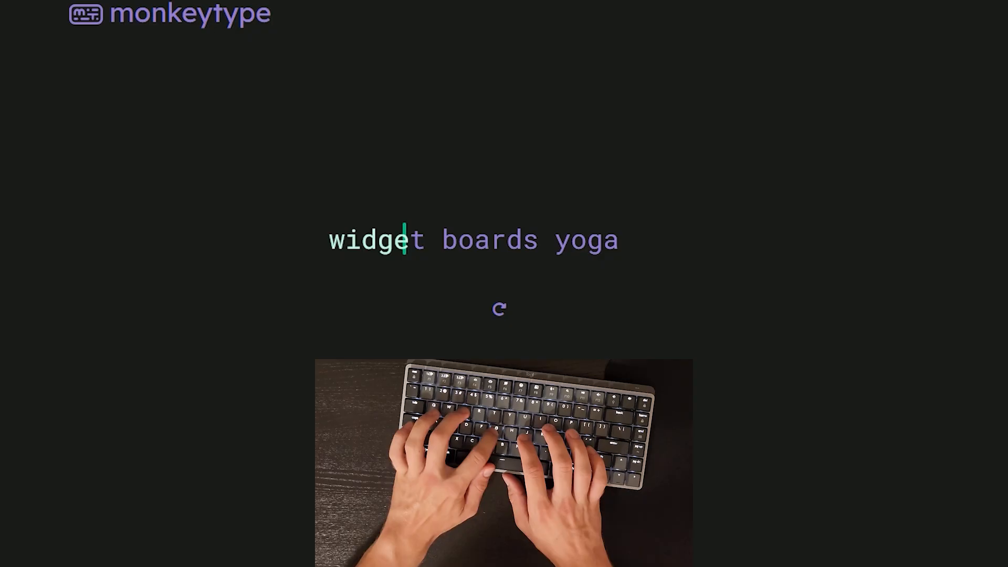
Type the 10k-list words 'congo' and 'adaptive' as the test runs
{"action": "type", "text": "congo"}
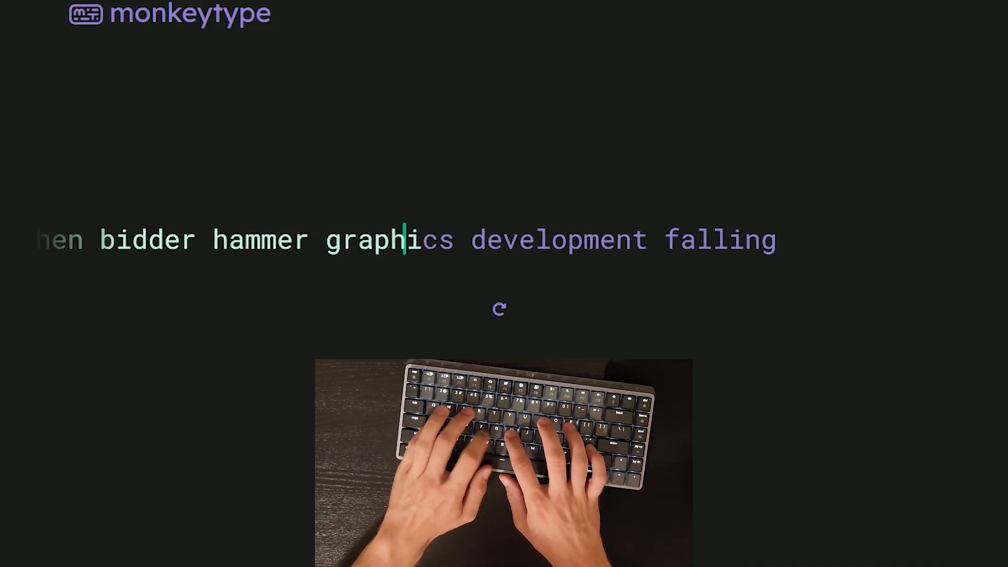
{"action": "type", "text": "adaptive"}
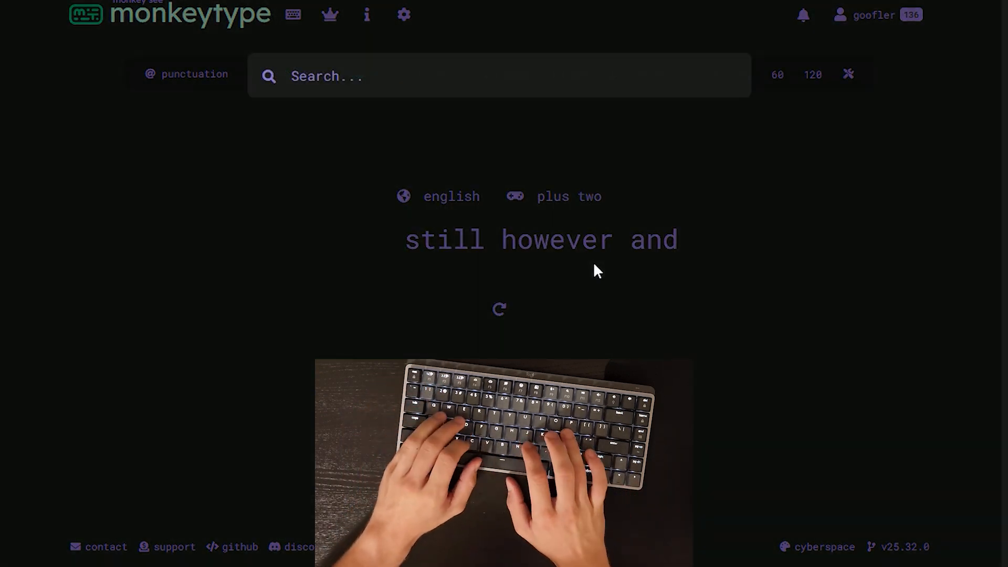
Set Pace caret mode to a custom 168 wpm, then search 'min sp' for minimum speed
{"action": "type", "text": "pace ca"}
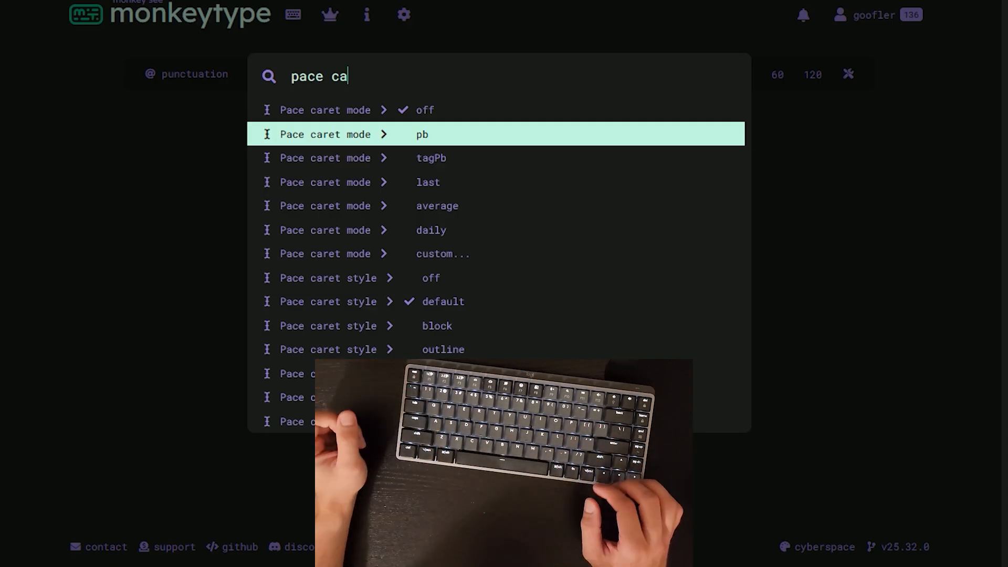
{"action": "left_click", "coordinate": [422, 133]}
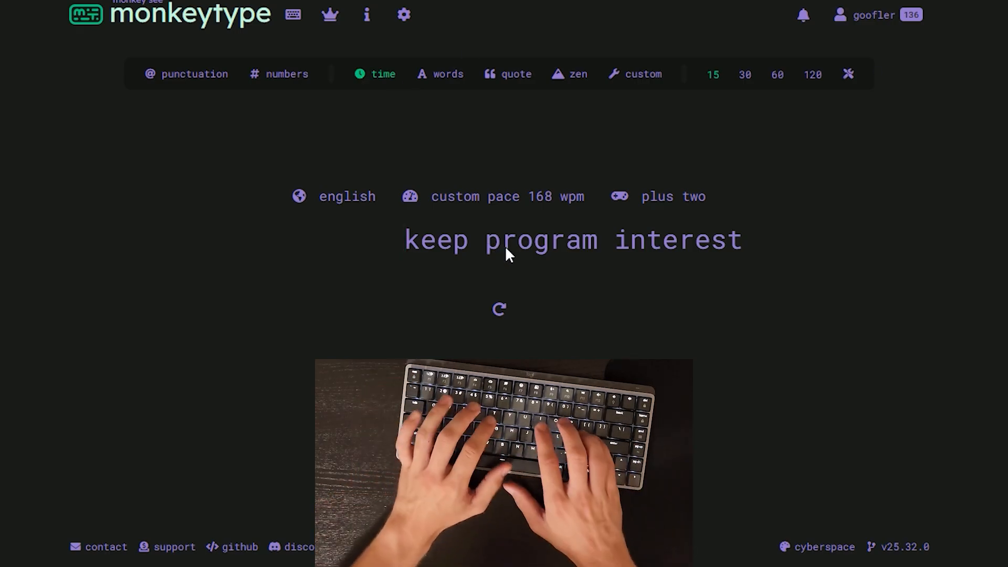
{"action": "type", "text": "min sp"}
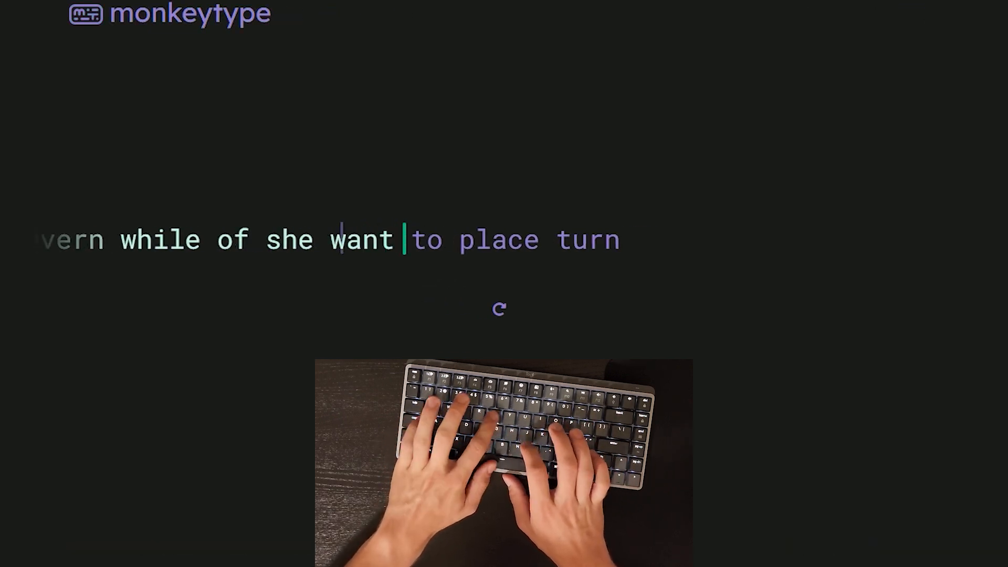
Type 'hand', 'against', 'new', 'and' to finish the 15-second test at 171 wpm, 95%
{"action": "type", "text": "hand"}
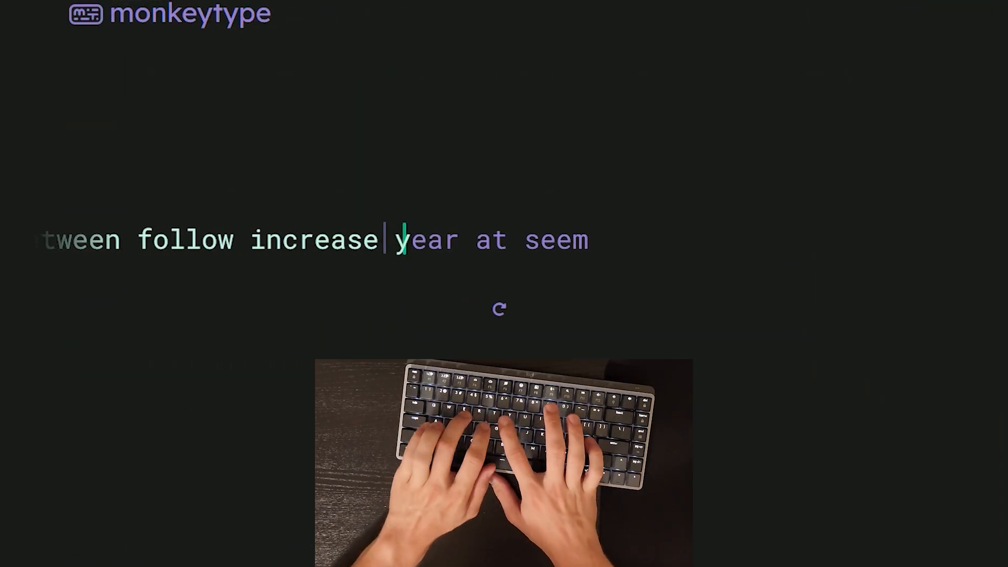
{"action": "type", "text": "against"}
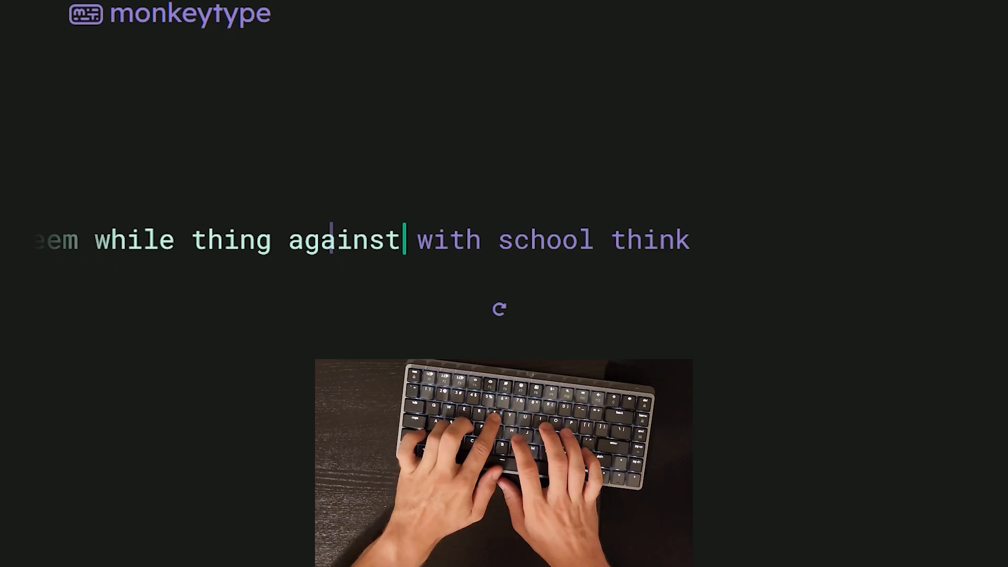
{"action": "type", "text": "new"}
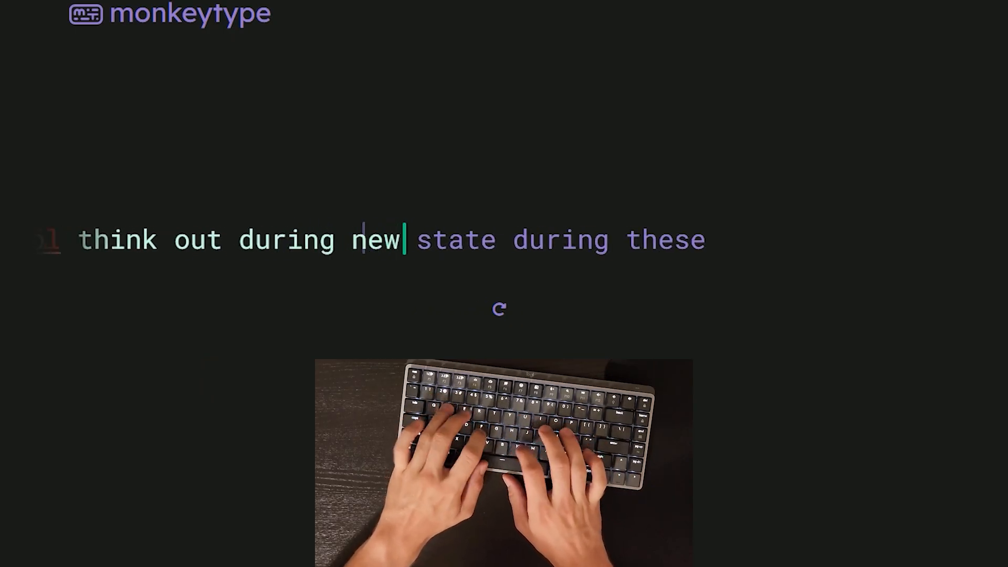
{"action": "type", "text": "and"}
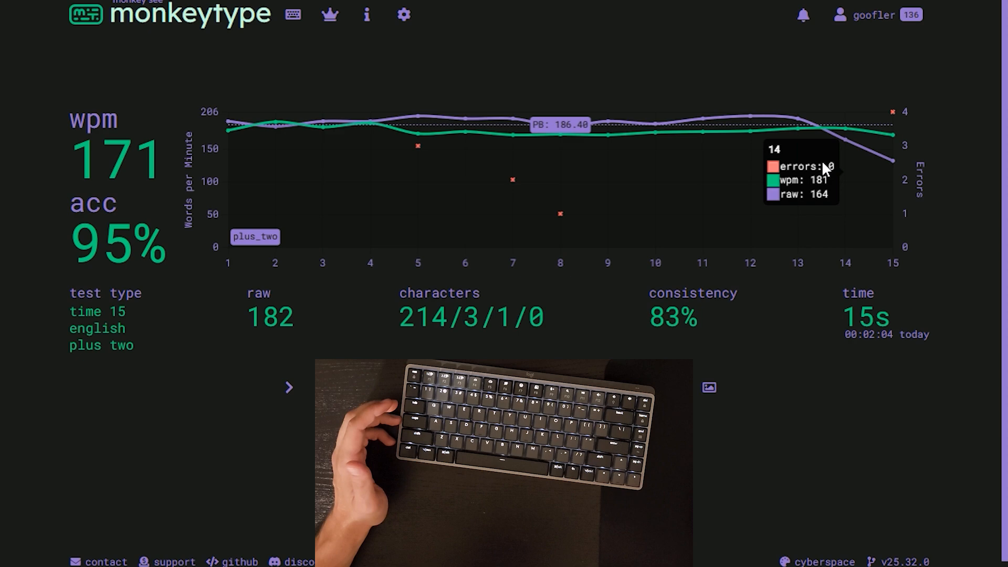
Enable a live speed readout via the 'live' command-line search
{"action": "type", "text": "live"}
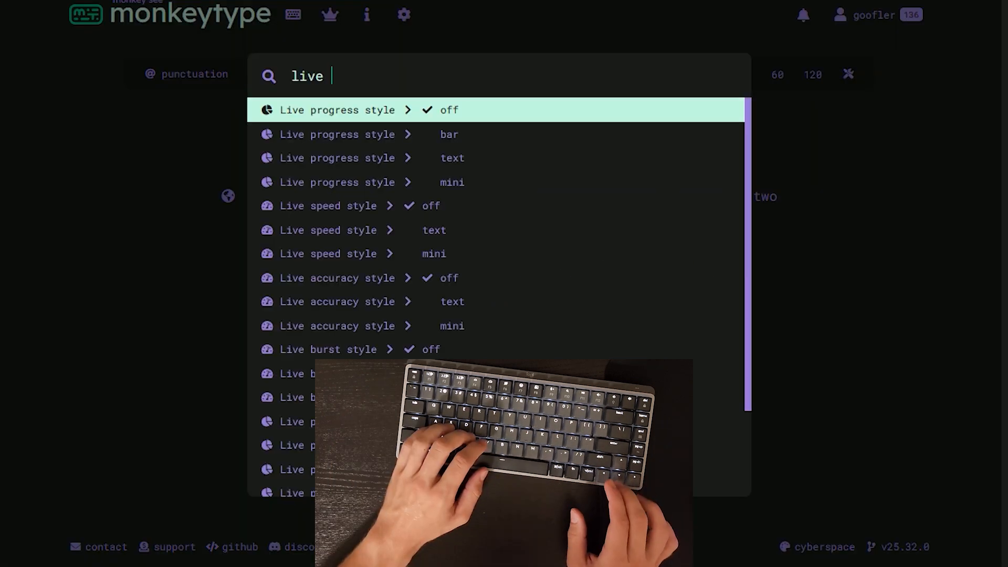
{"action": "key", "text": "Escape"}
{"action": "type", "text": "here late"}
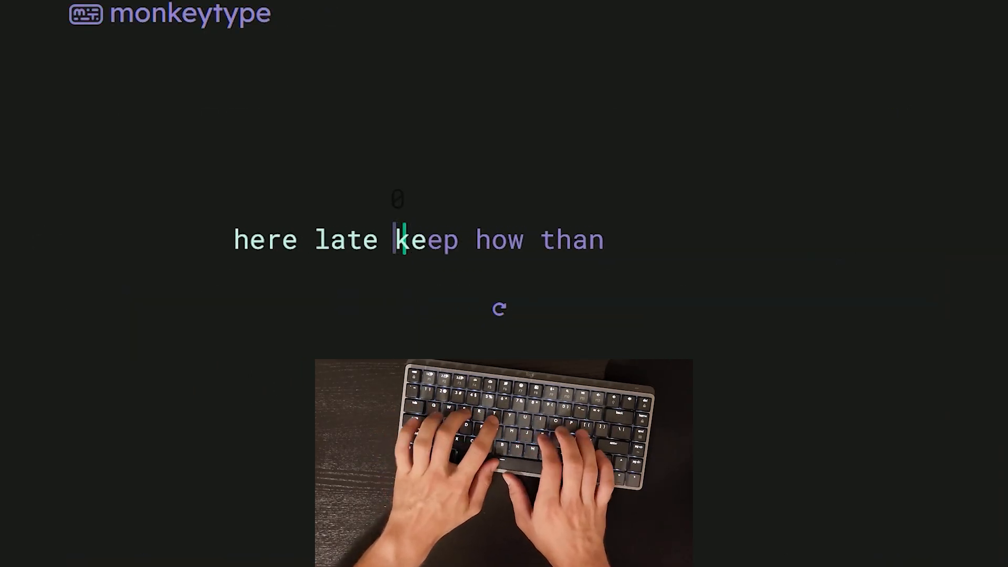
Type the test words develop, leave, go, say, before with the live counter showing
{"action": "type", "text": "develop"}
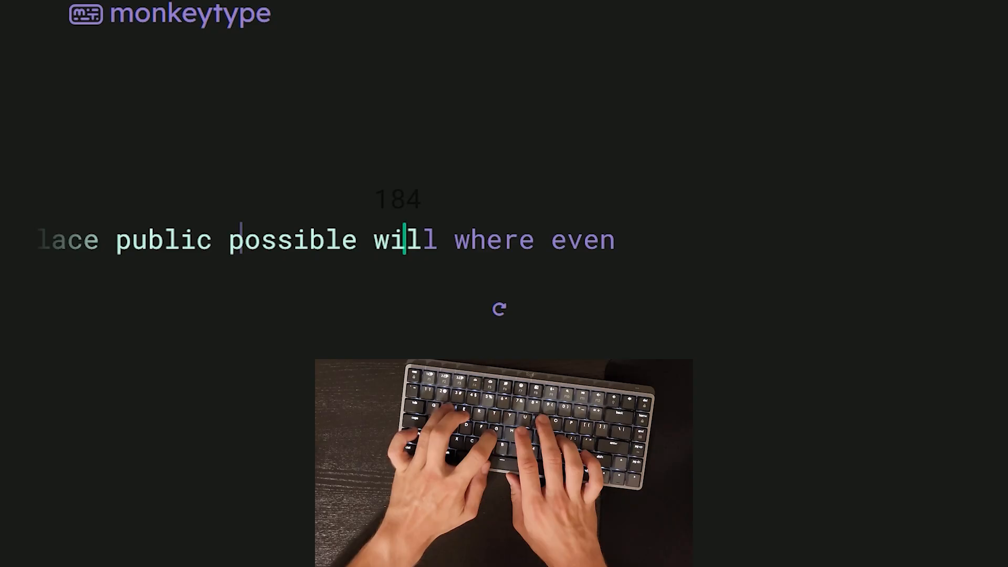
{"action": "type", "text": "elave"}
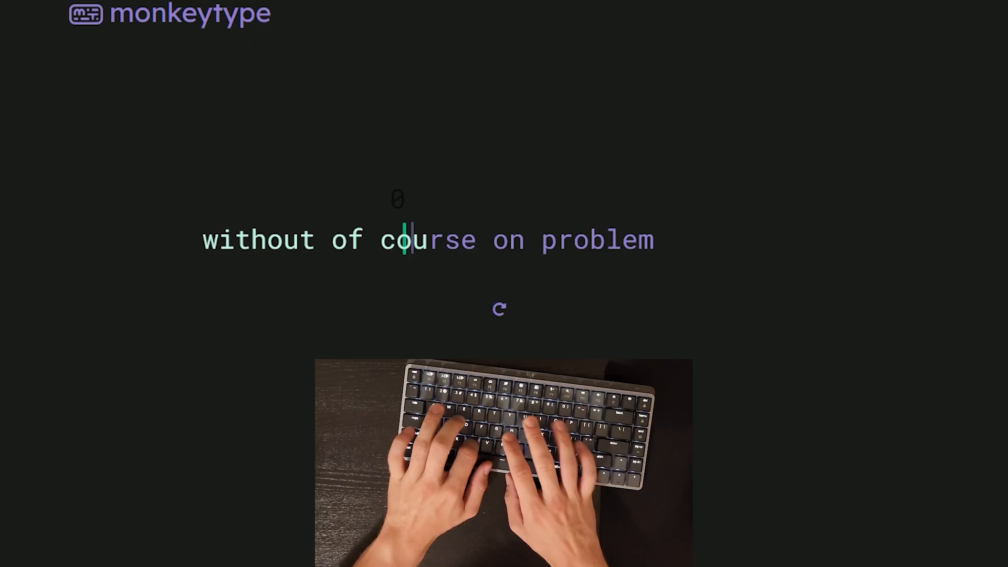
{"action": "type", "text": "go"}
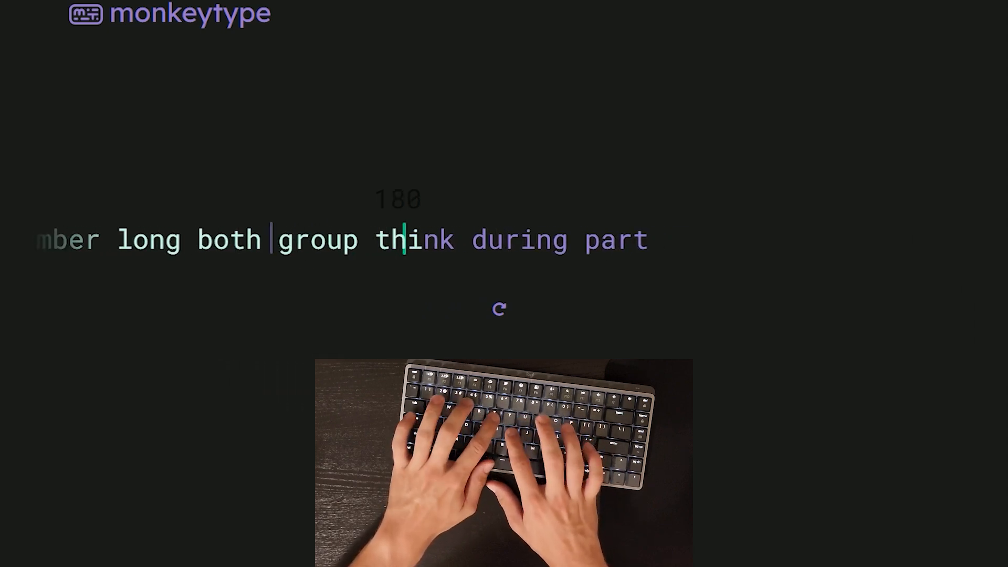
{"action": "type", "text": "say"}
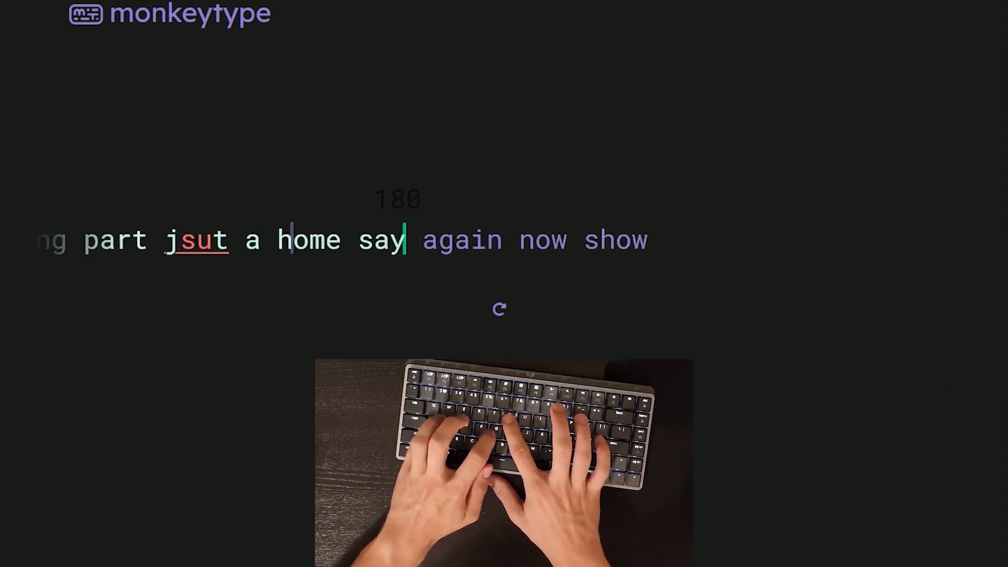
{"action": "type", "text": "befdore"}
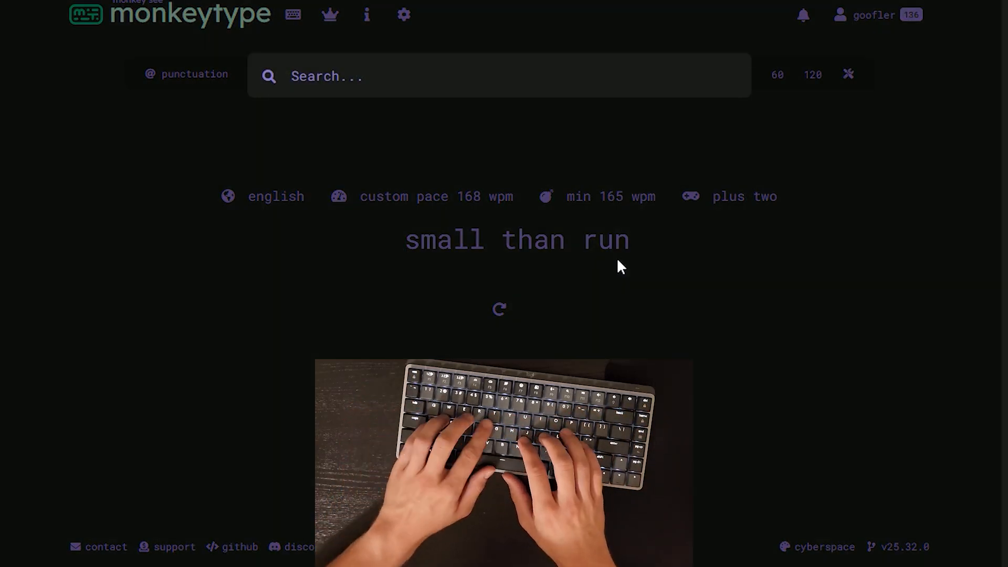
Search 'tape mode' and 'smo' in the command line, then start the next test
{"action": "type", "text": "tape mode"}
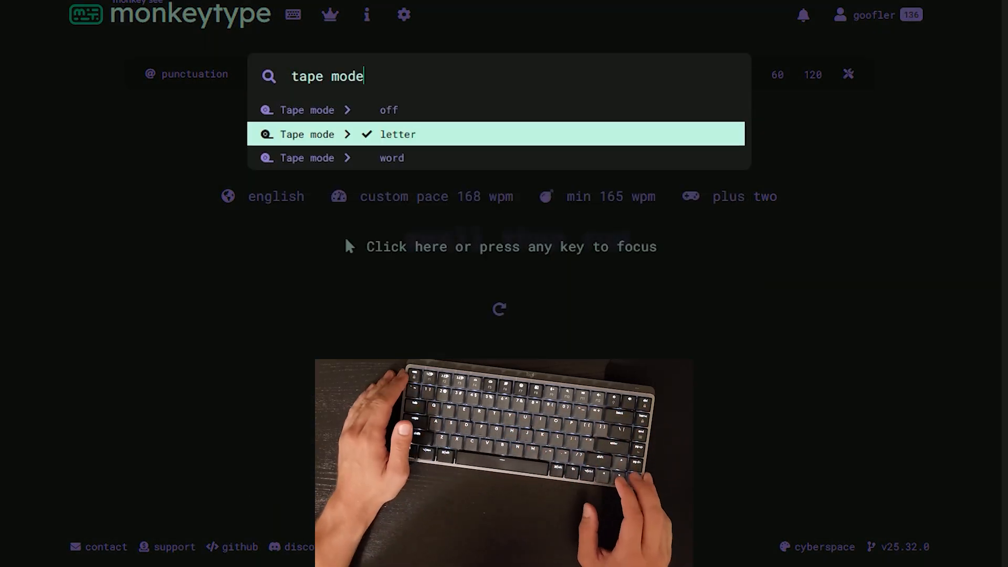
{"action": "type", "text": "smo"}
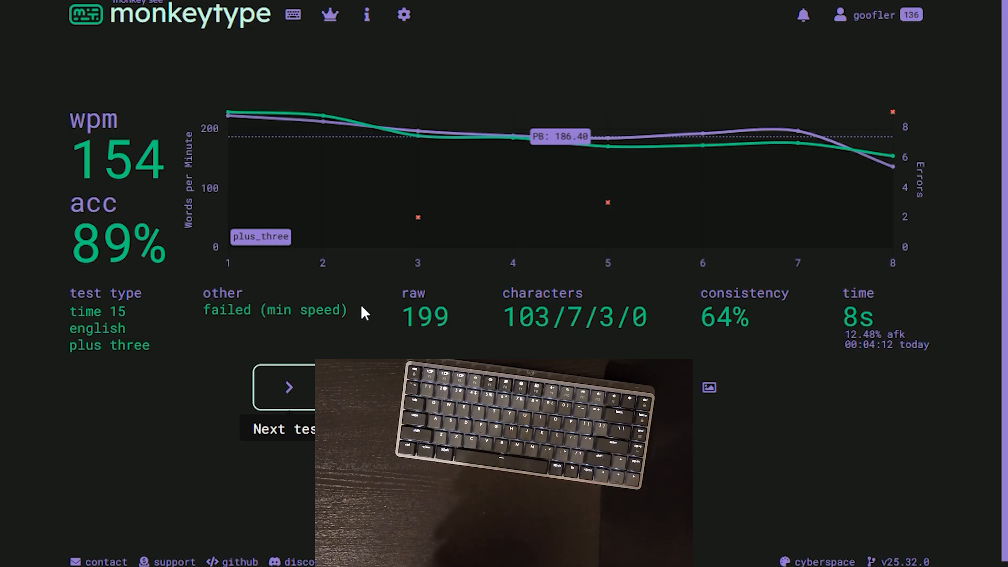
{"action": "left_click", "coordinate": [286, 387]}
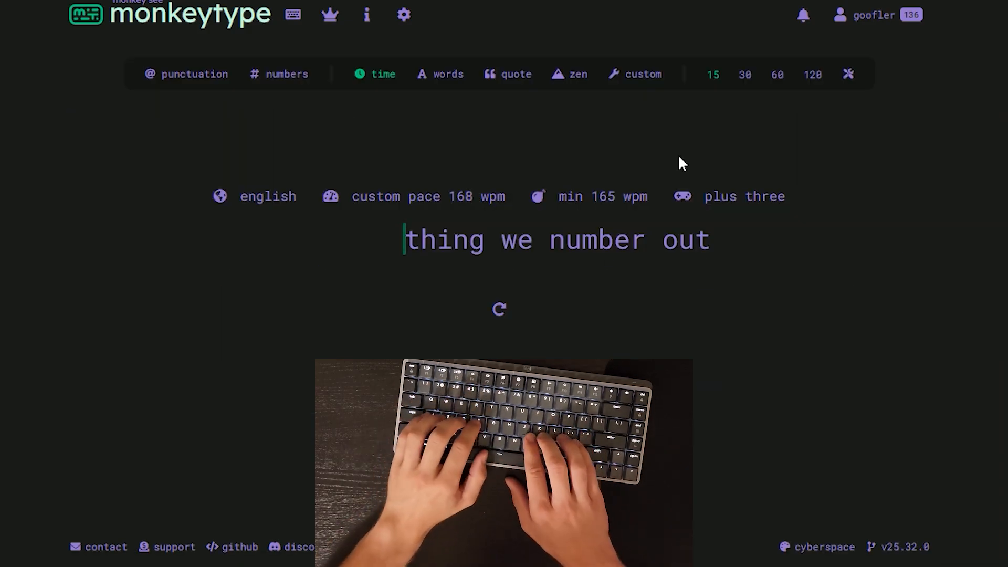
Type 'stand', 'lo', 'which' toward a 148 wpm, 92% result failing minimum speed
{"action": "type", "text": "stand"}
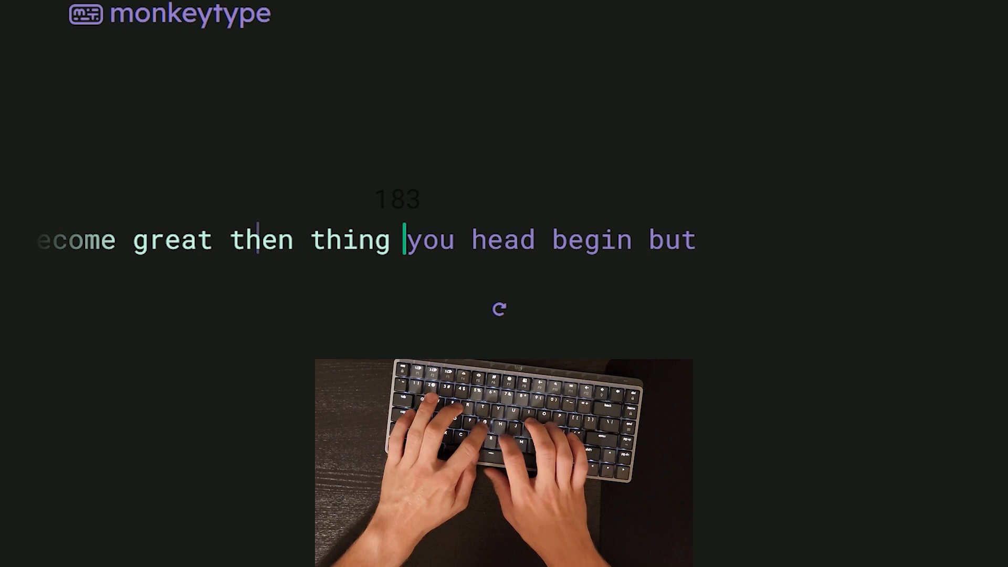
{"action": "type", "text": "lo"}
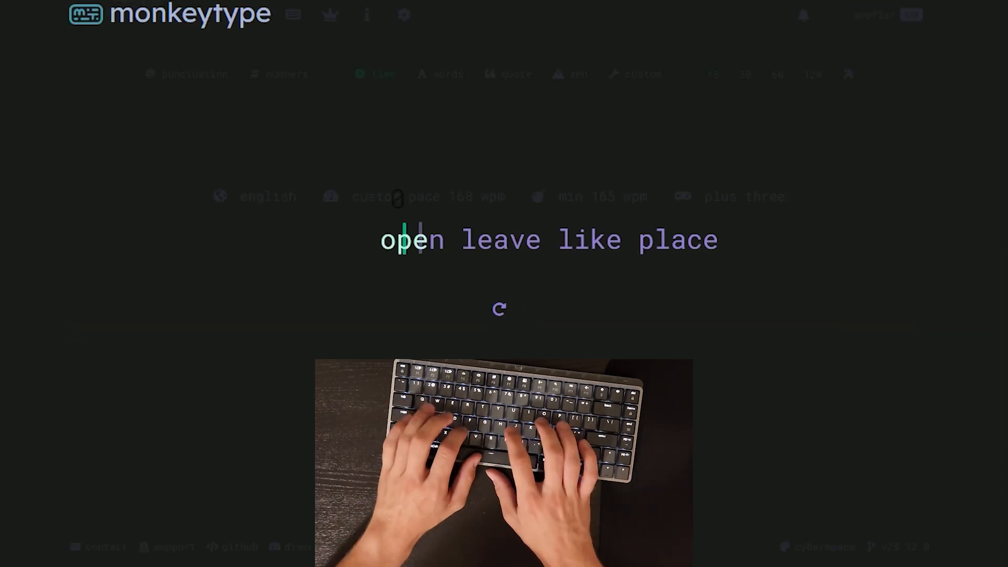
{"action": "type", "text": "which"}
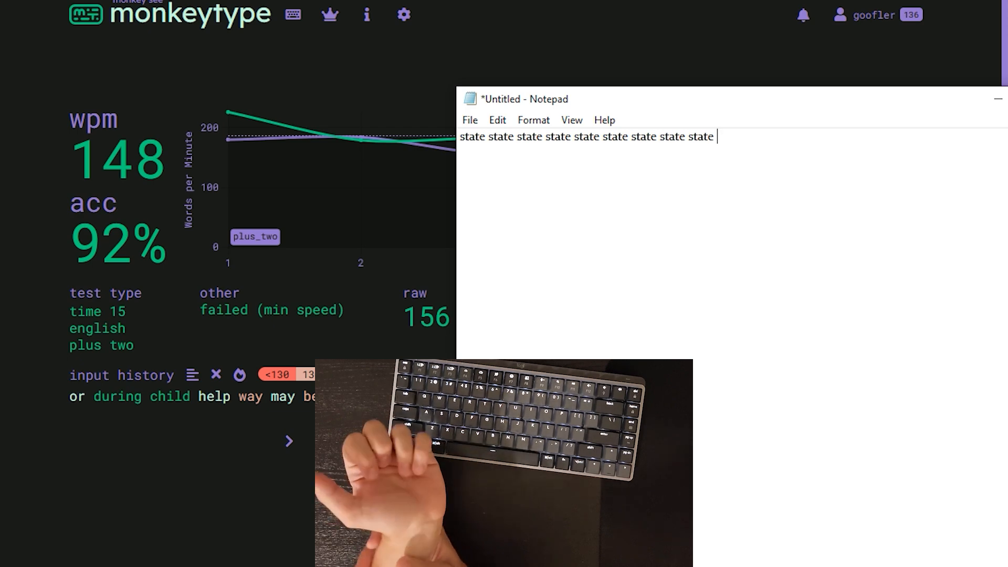
Drill 'interest' and 'increase' repeatedly in Notepad, clearing between words
{"action": "type", "text": "interest"}
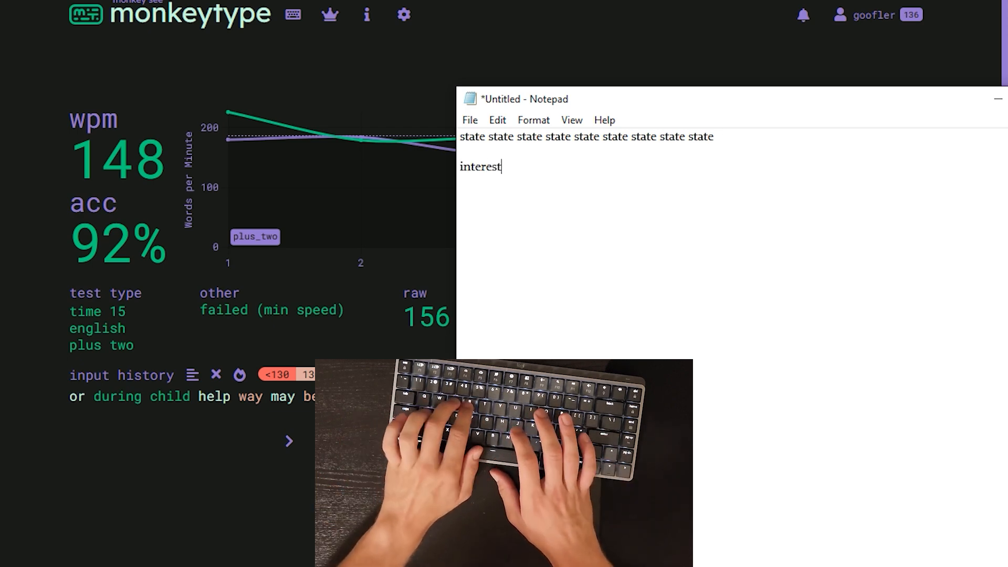
{"action": "type", "text": "intetesr interest interes"}
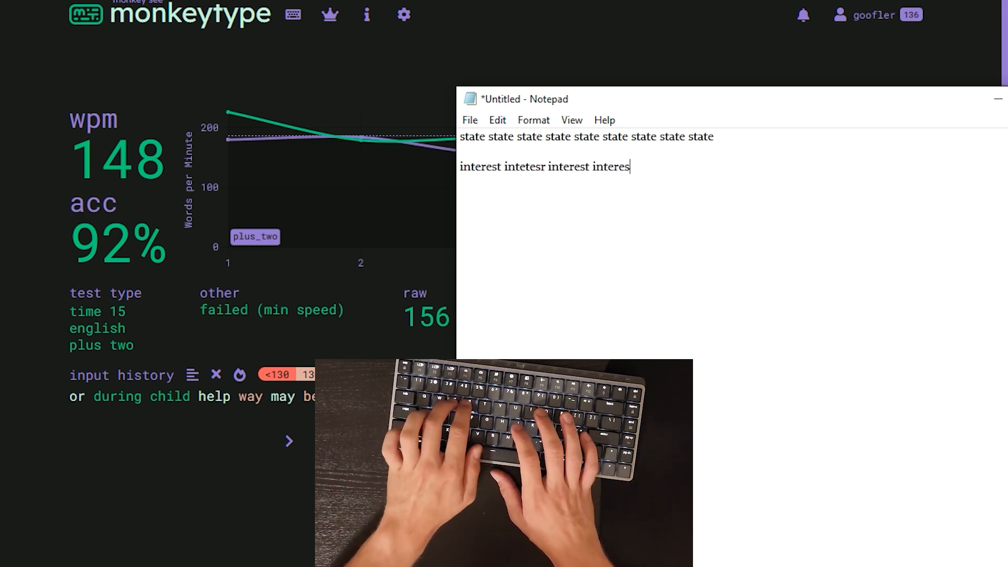
{"action": "type", "text": "interest terest"}
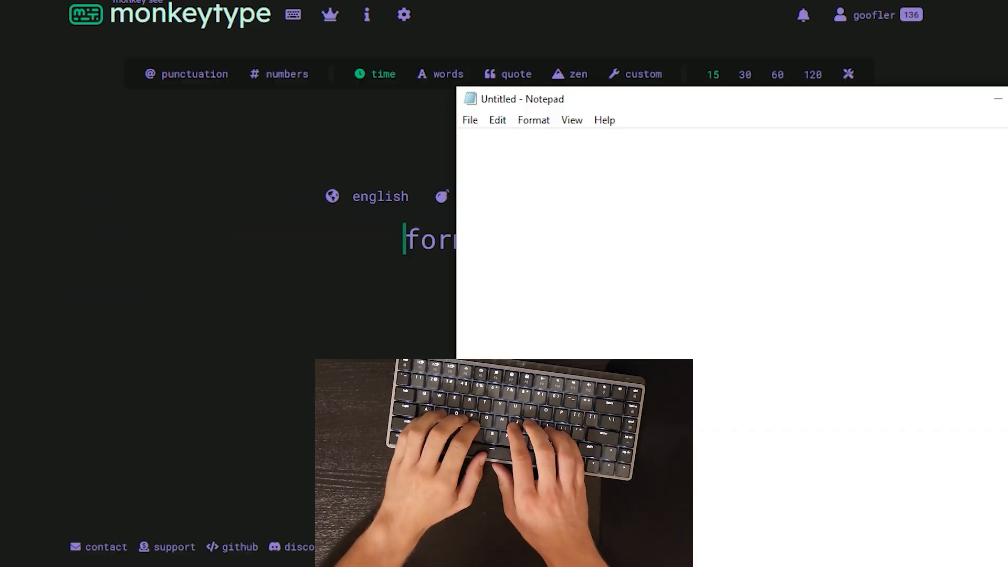
{"action": "type", "text": "increase"}
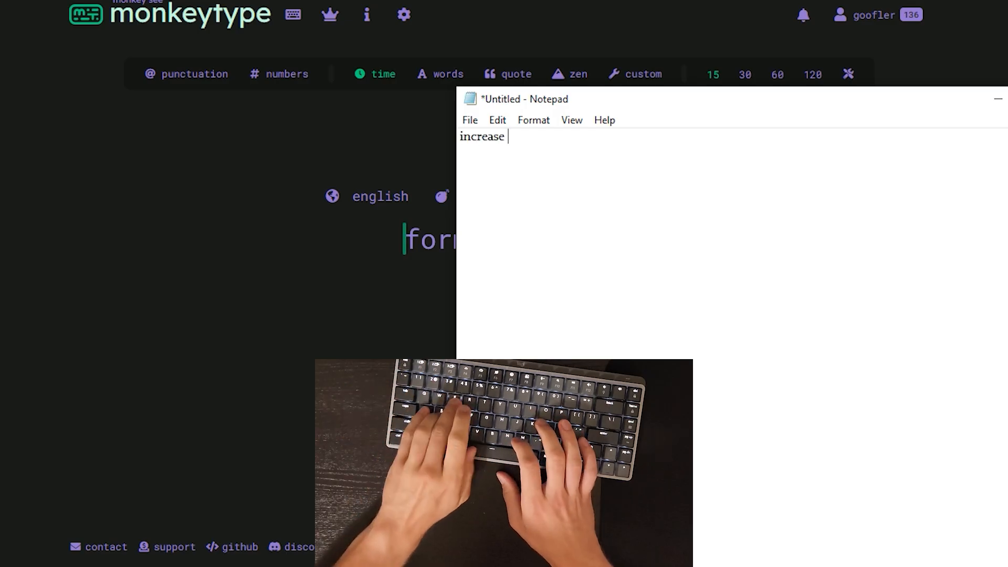
{"action": "type", "text": "increase increase increase"}
{"action": "left_click", "coordinate": [406, 241]}
{"action": "type", "text": "some tell find ab"}
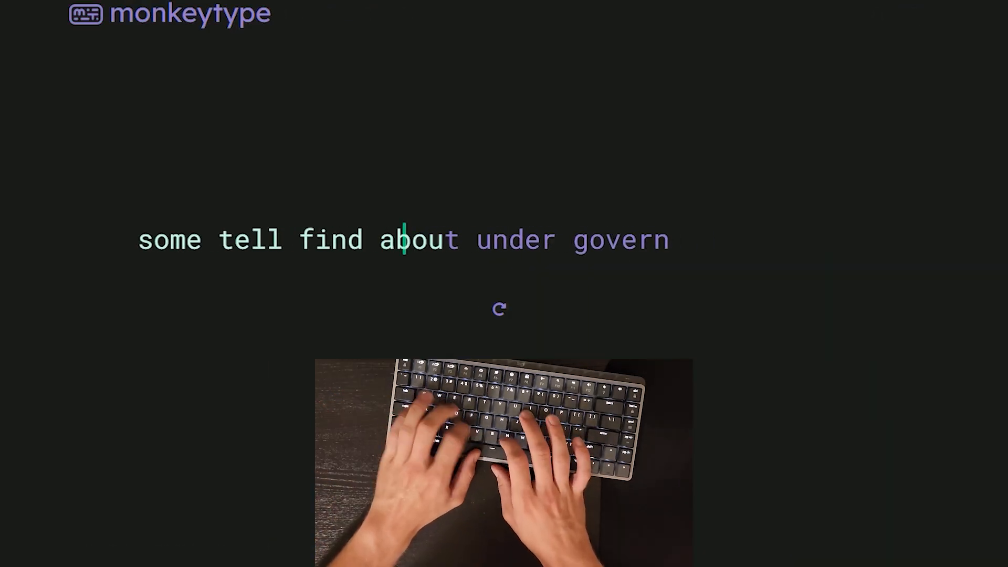
Type make, at, or, many, between, interest through the test ending 173 wpm at 100%
{"action": "type", "text": "make"}
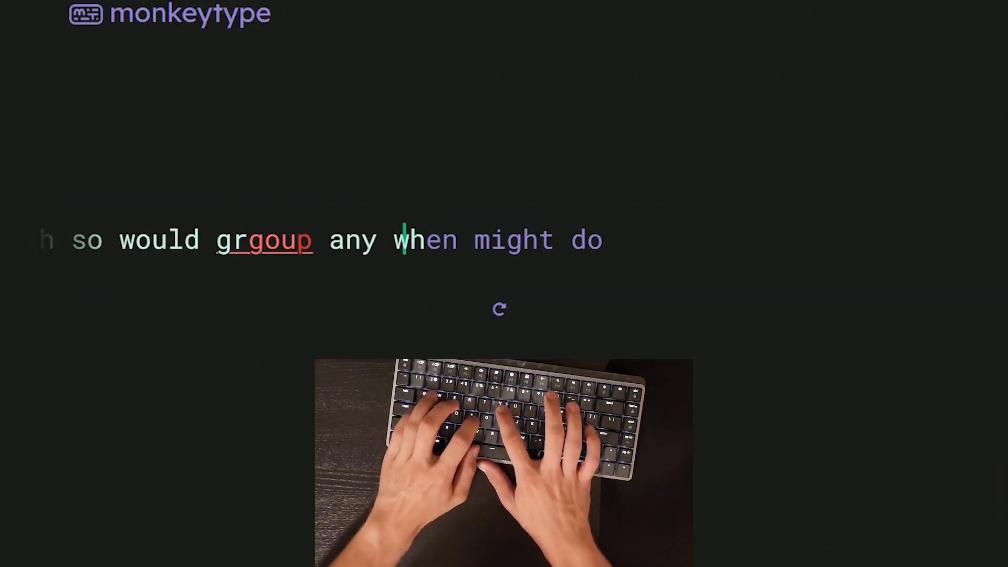
{"action": "type", "text": "at"}
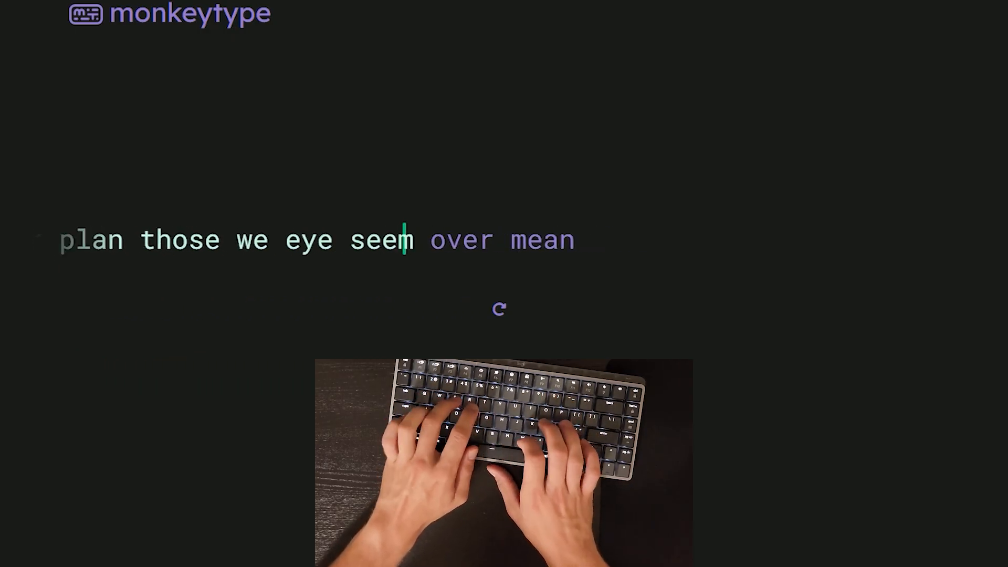
{"action": "type", "text": "or"}
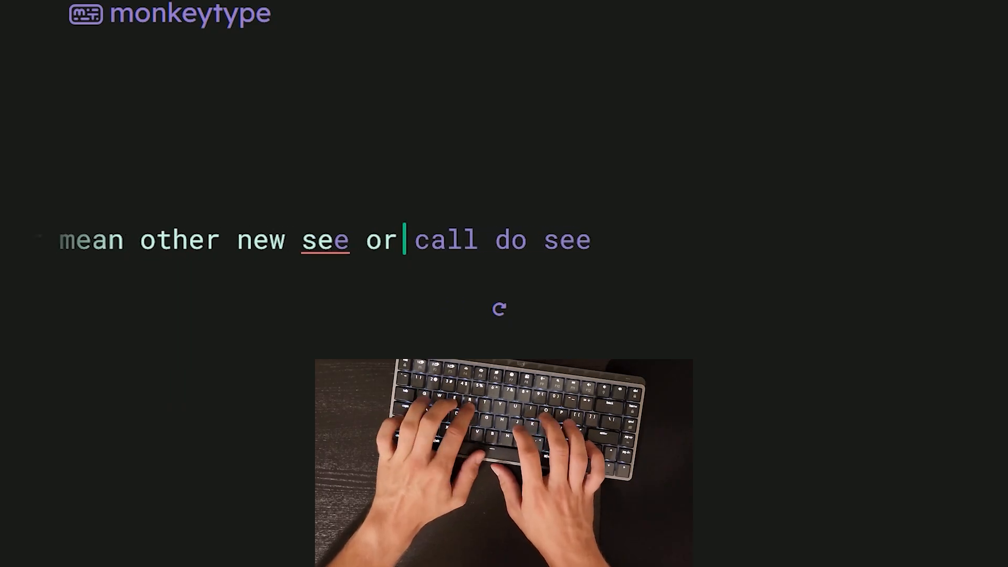
{"action": "type", "text": "amny"}
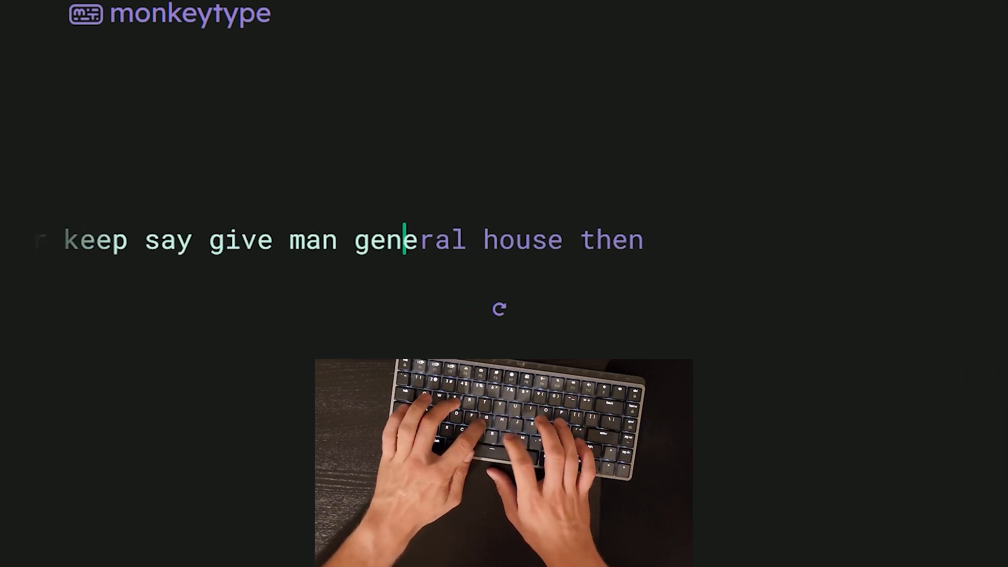
{"action": "type", "text": "between"}
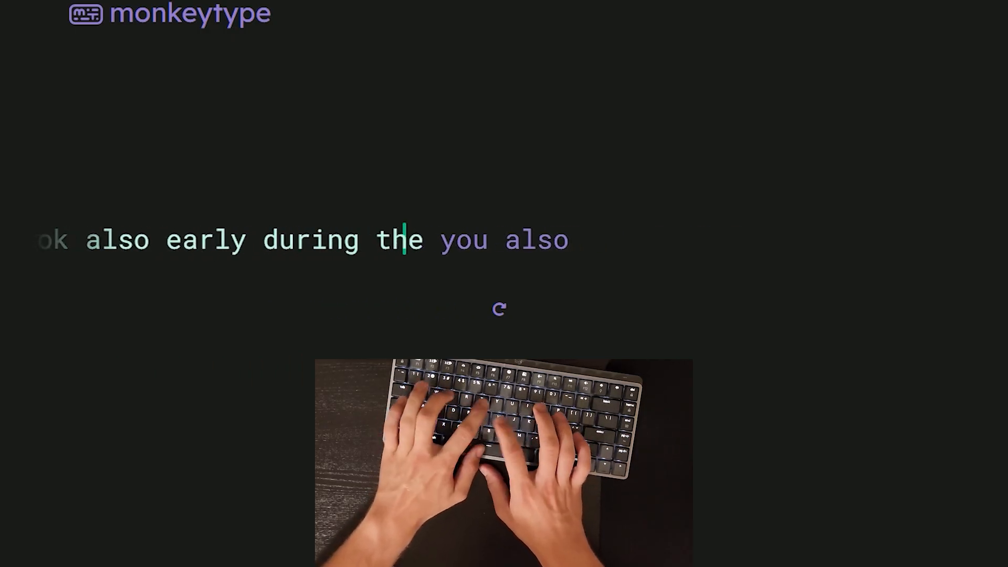
{"action": "type", "text": "interest"}
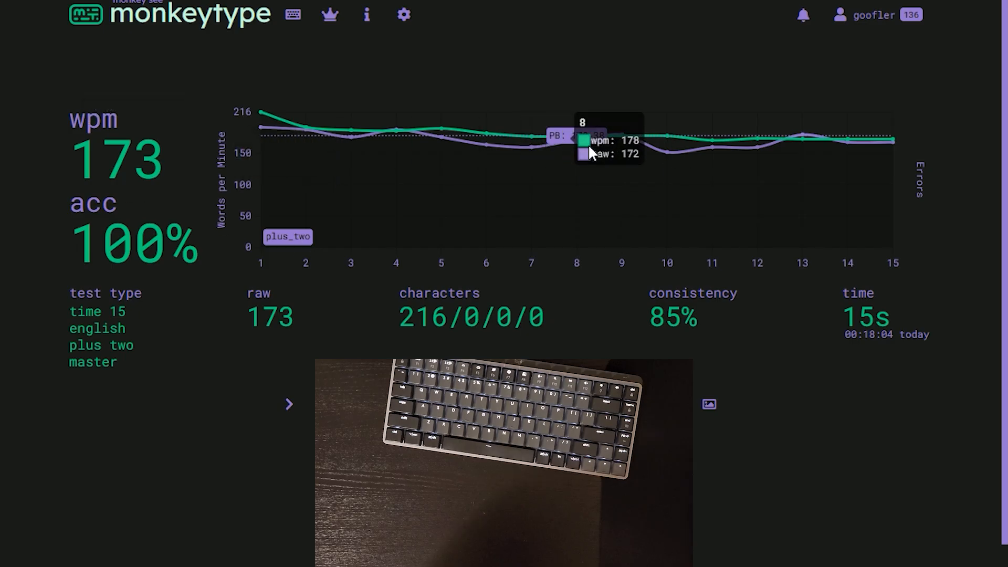
{"action": "mouse_move", "coordinate": [267, 443]}
{"action": "type", "text": "school so these high"}
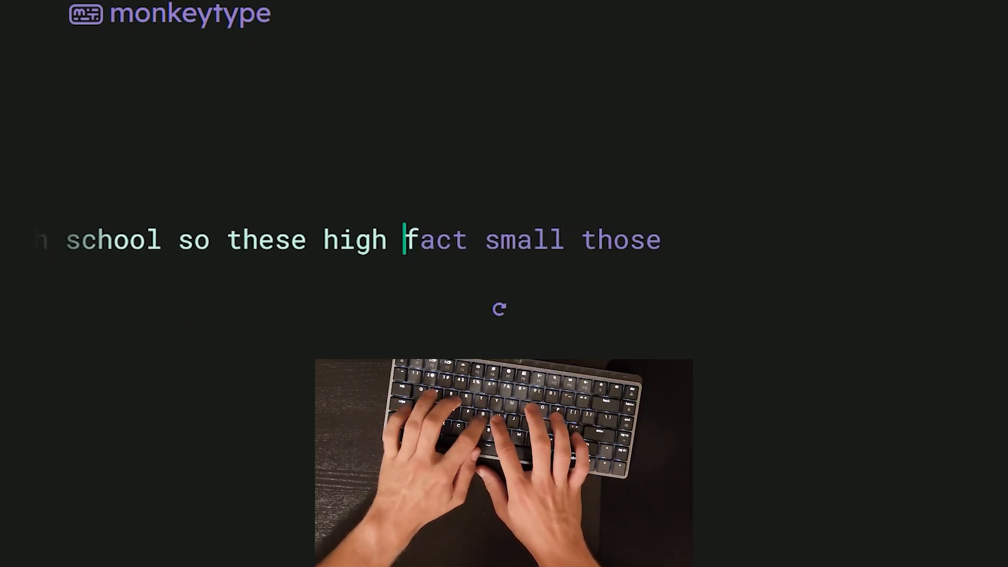
Type during, problem, while, however, much, consider to finish at 173 wpm, 97%
{"action": "type", "text": "during"}
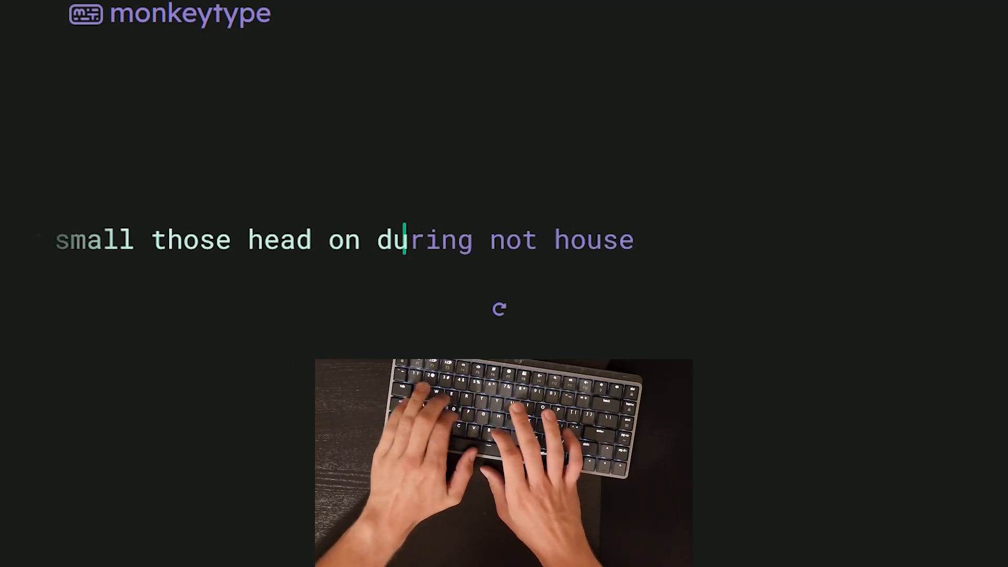
{"action": "type", "text": "problem"}
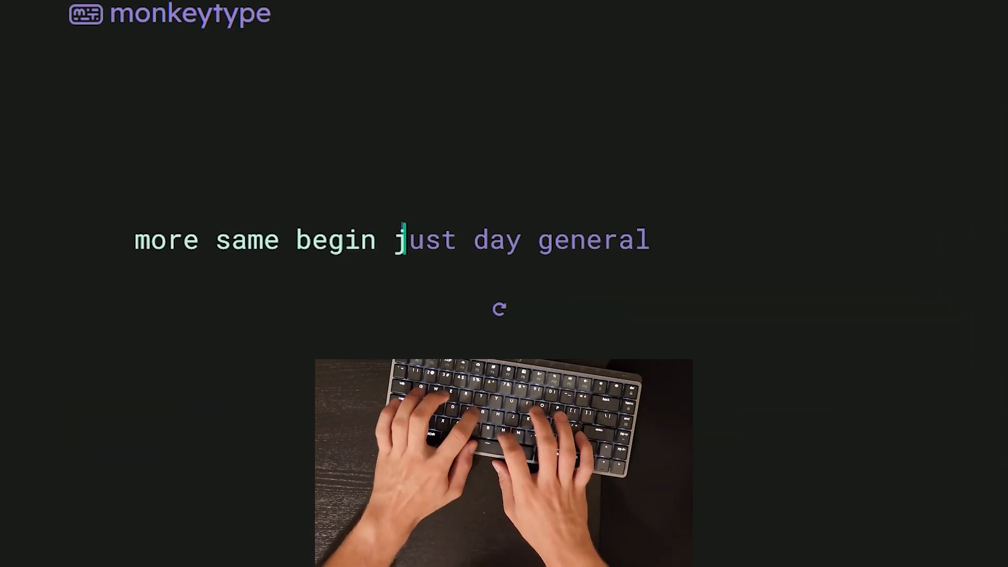
{"action": "type", "text": "while"}
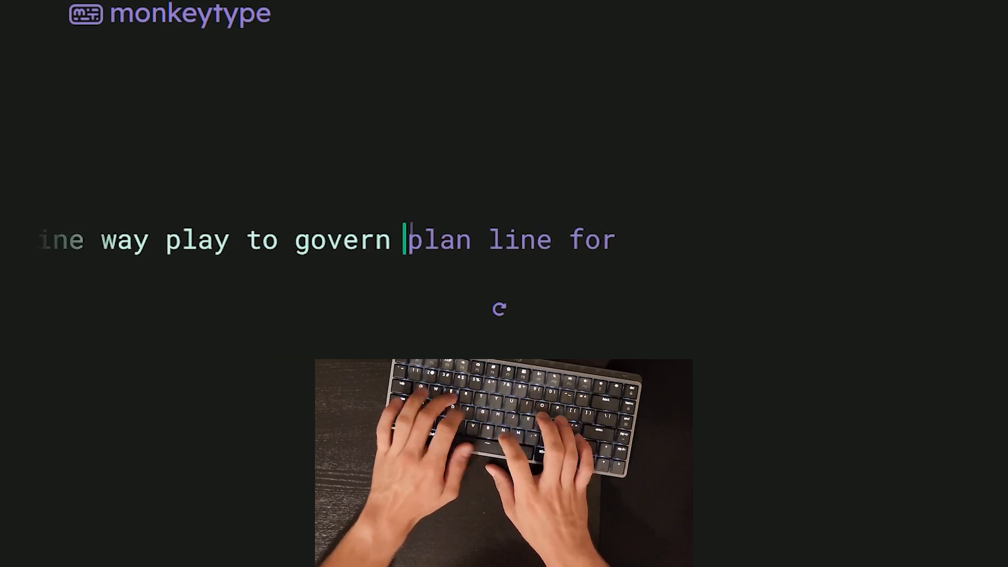
{"action": "type", "text": "however"}
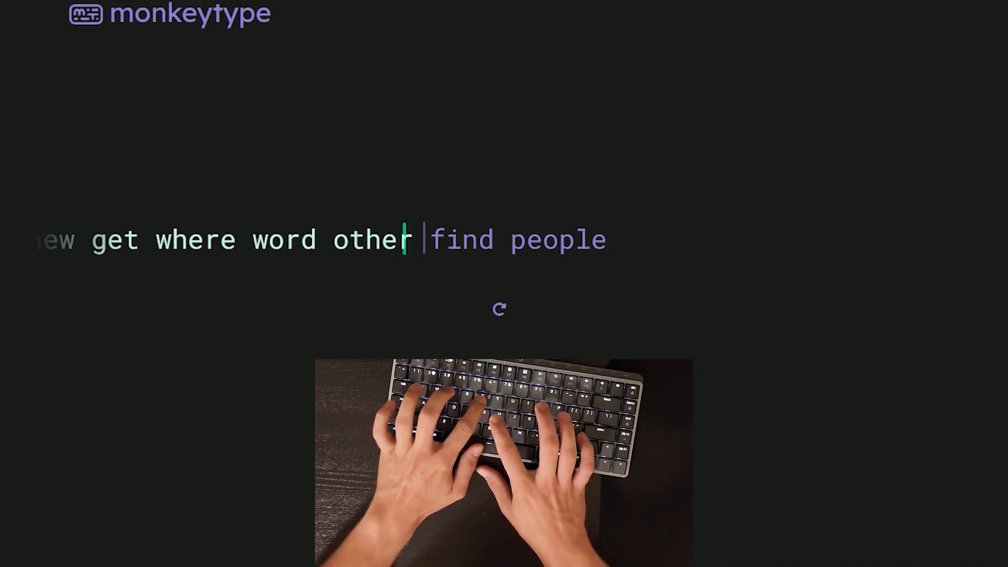
{"action": "type", "text": "much"}
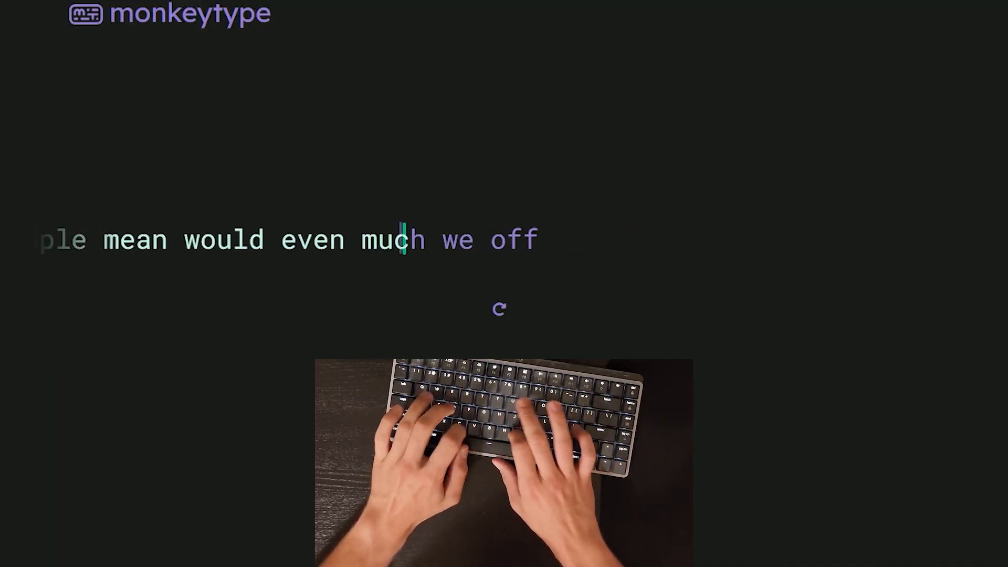
{"action": "type", "text": "consider"}
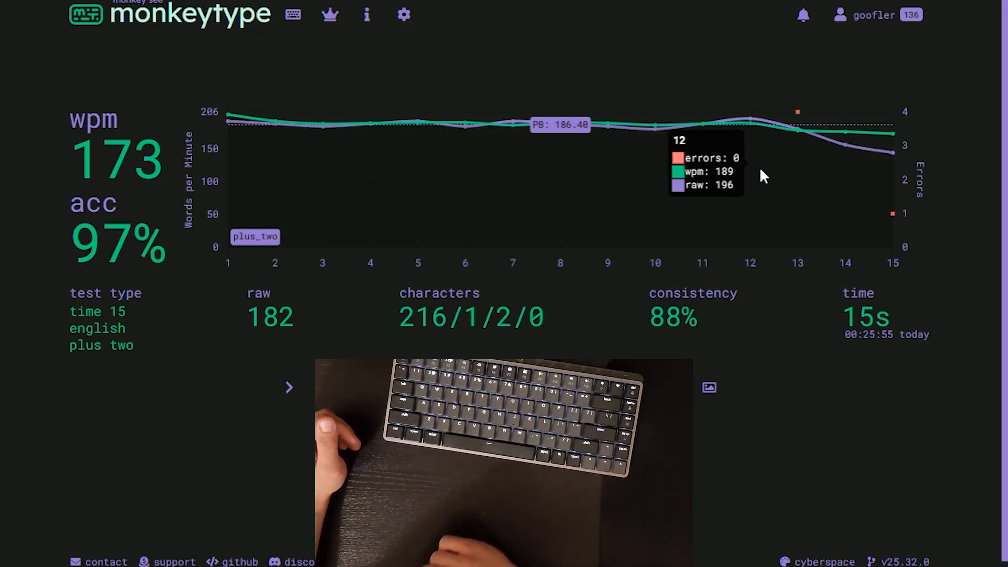
Show the account profile page listing a 186 wpm 15-second personal best
{"action": "left_click", "coordinate": [872, 15]}
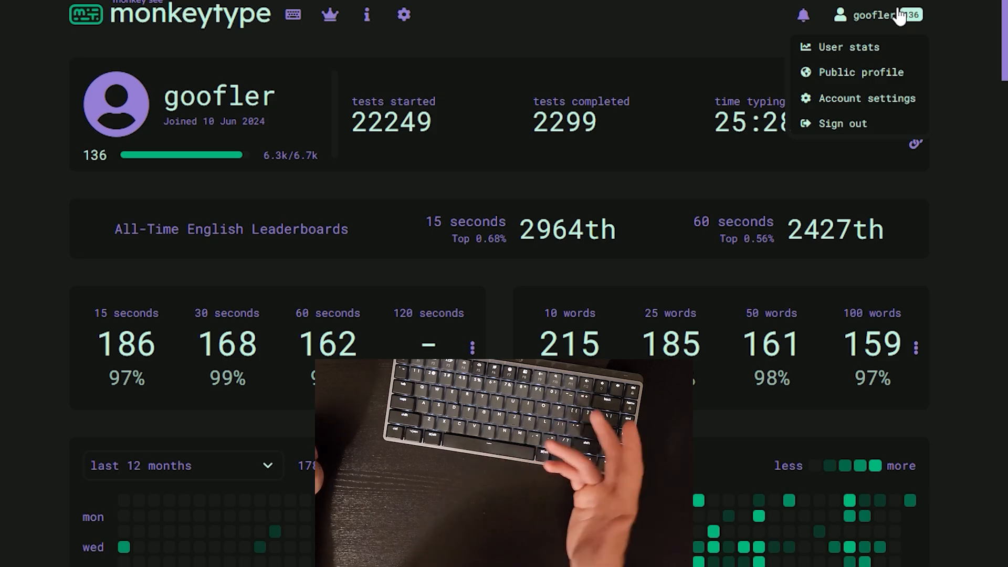